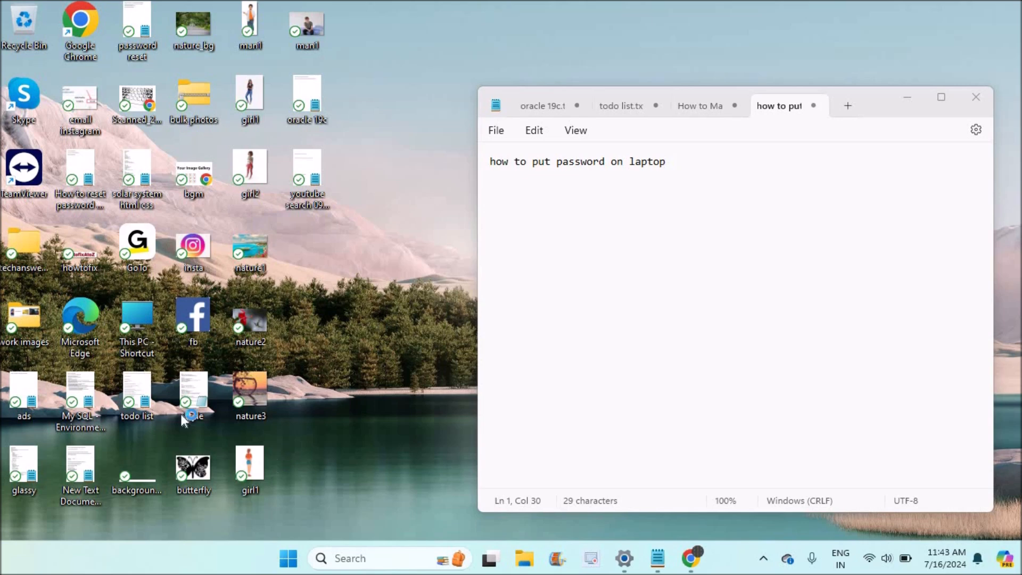
# Step: Open the Start menu from the taskbar Start button
pyautogui.click(287, 559)
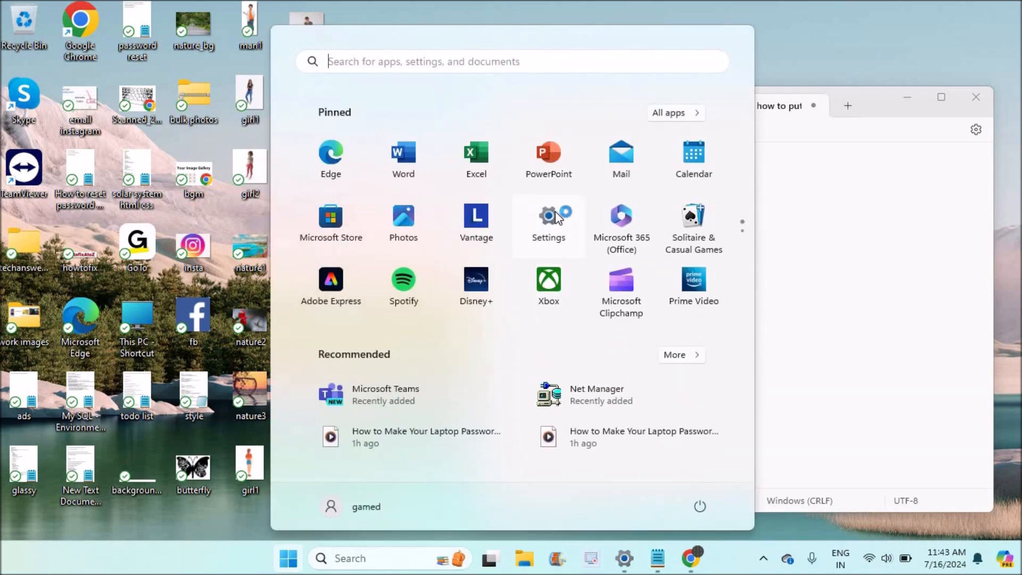
# Step: Launch Settings and go from Home to the Accounts page
pyautogui.click(549, 221)
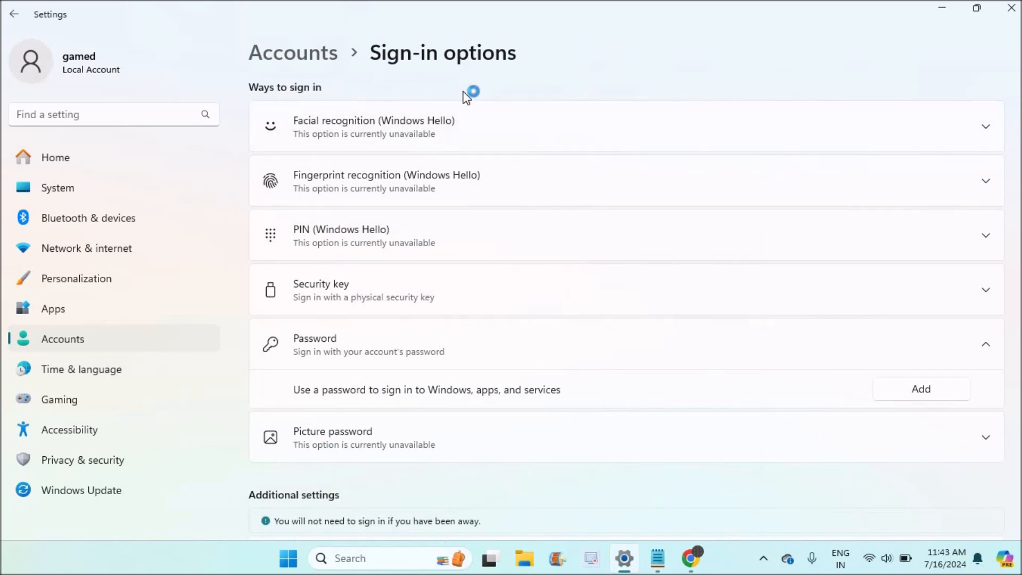
pyautogui.moveTo(134, 163)
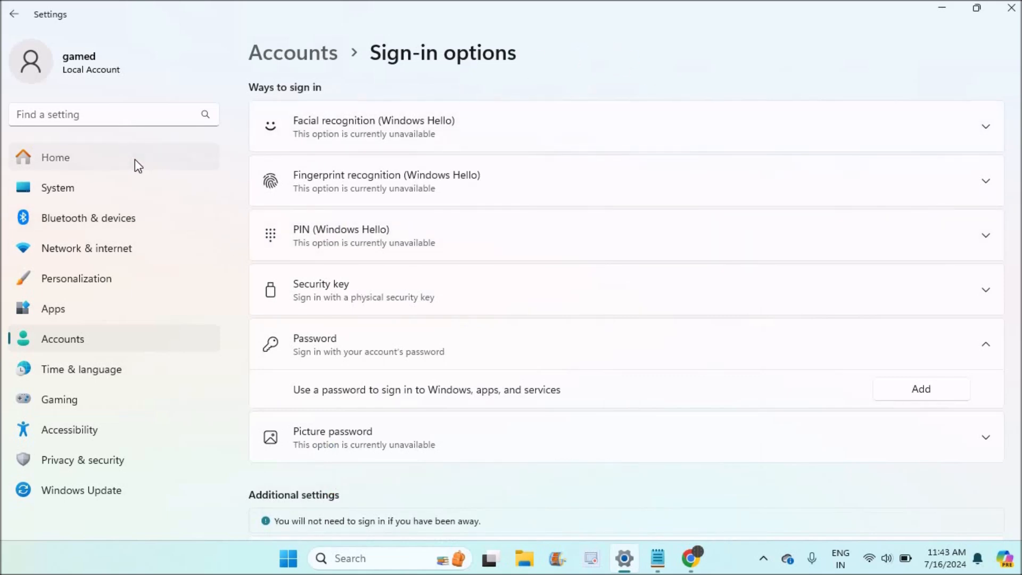
pyautogui.click(56, 157)
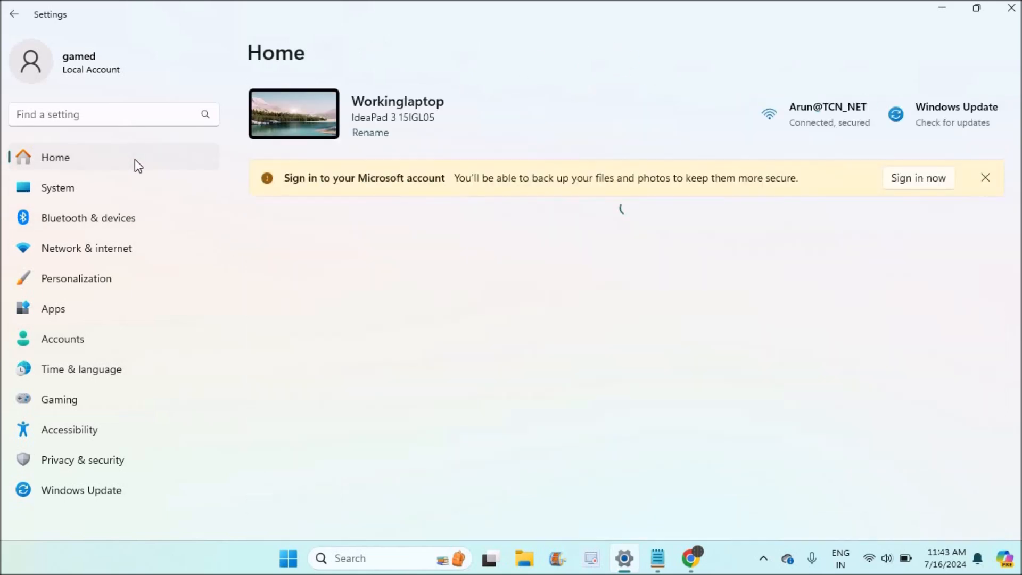
pyautogui.click(63, 339)
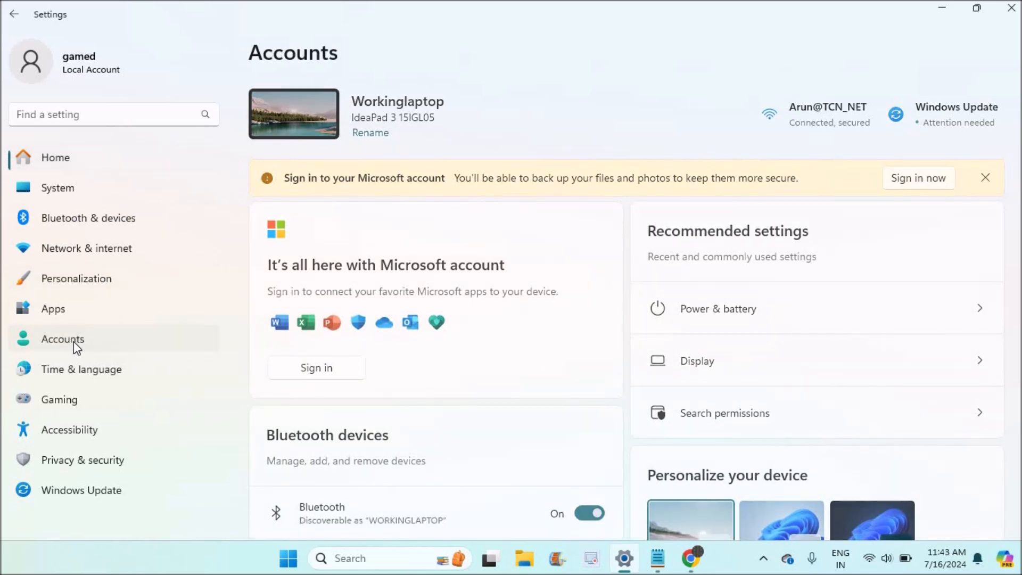
pyautogui.click(63, 339)
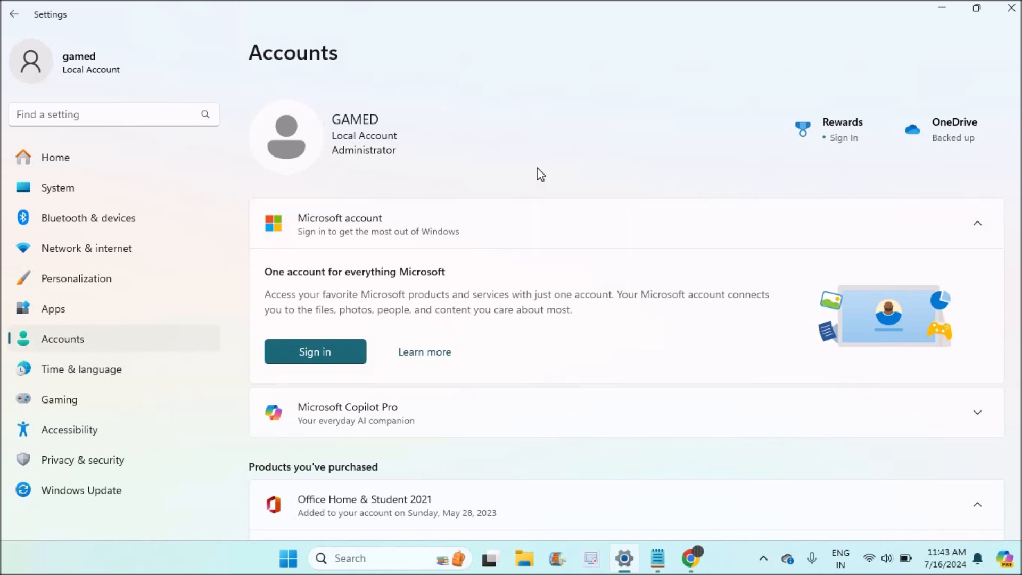
pyautogui.moveTo(351, 142)
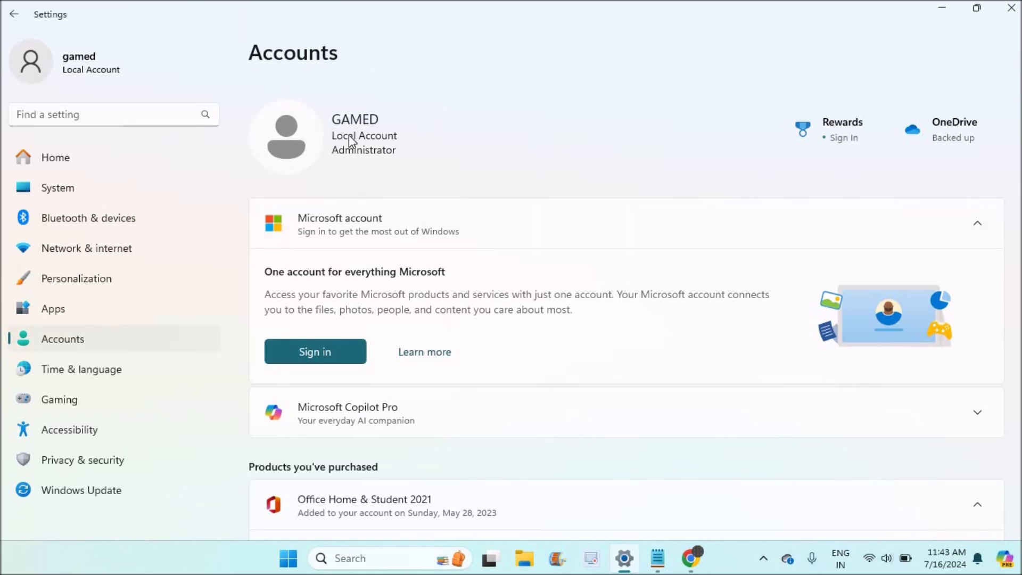
pyautogui.moveTo(395, 155)
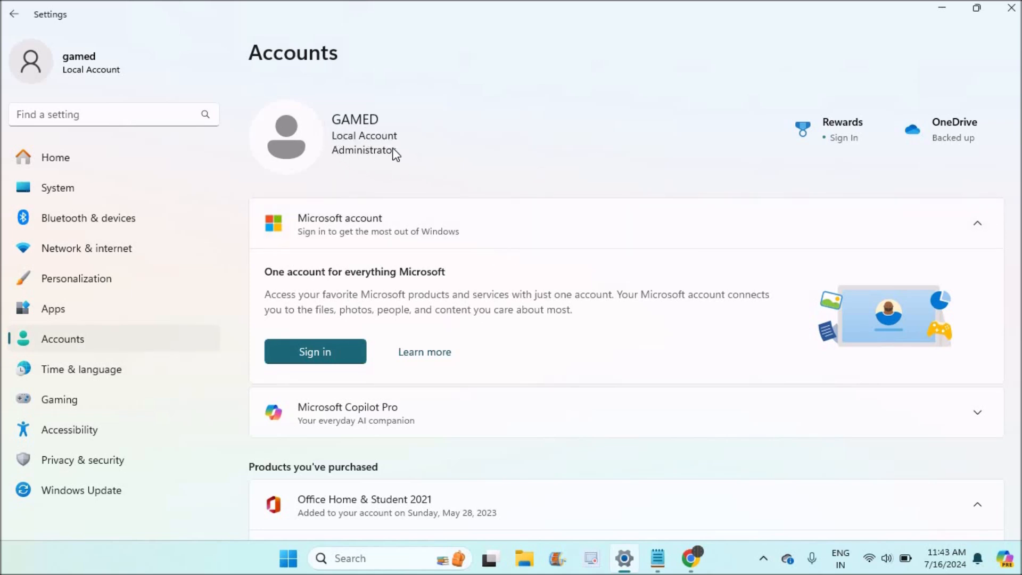
pyautogui.moveTo(338, 299)
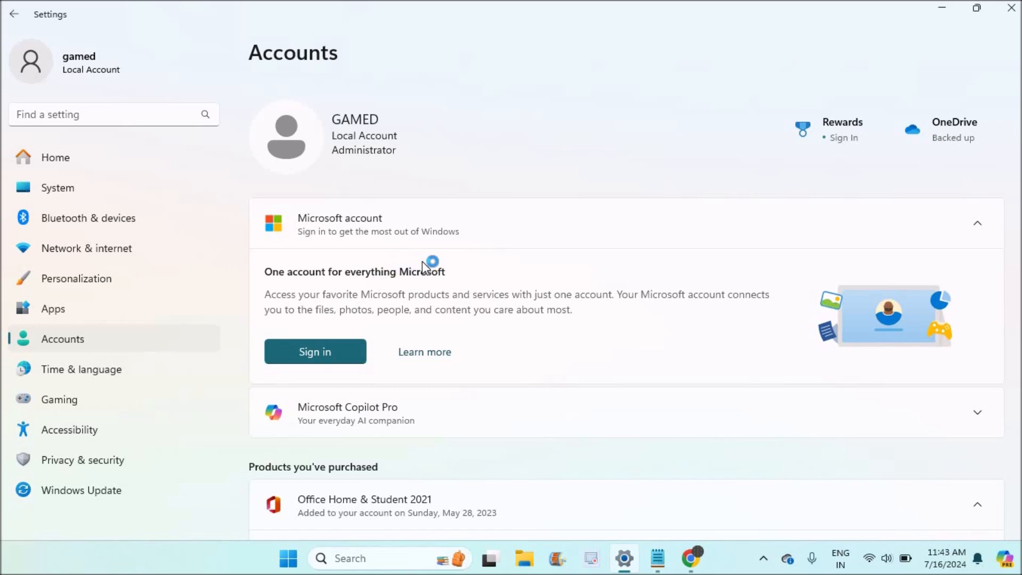
# Step: Scroll to Sign-in options and expand the Password entry
pyautogui.scroll(-3)
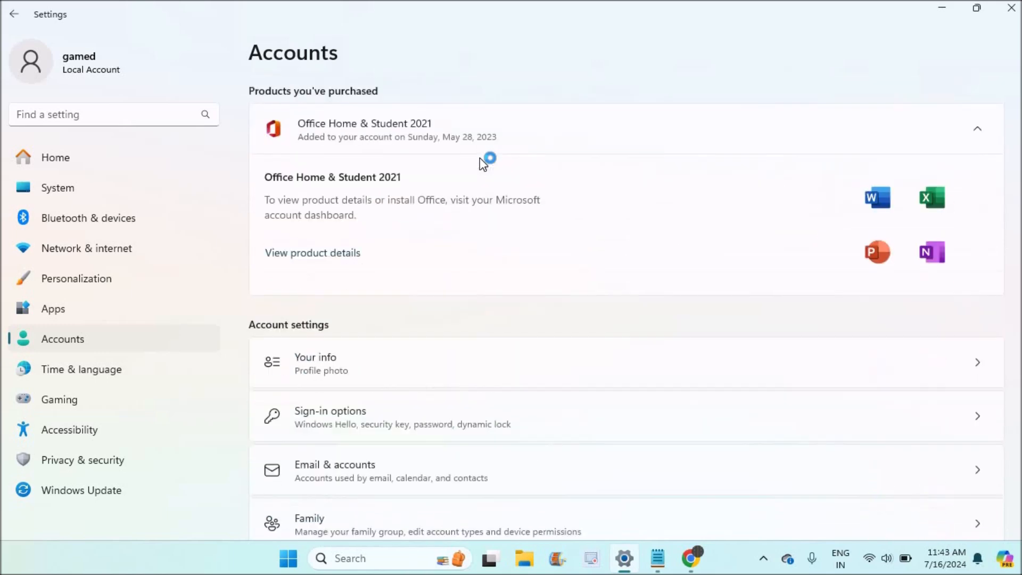
pyautogui.scroll(-3)
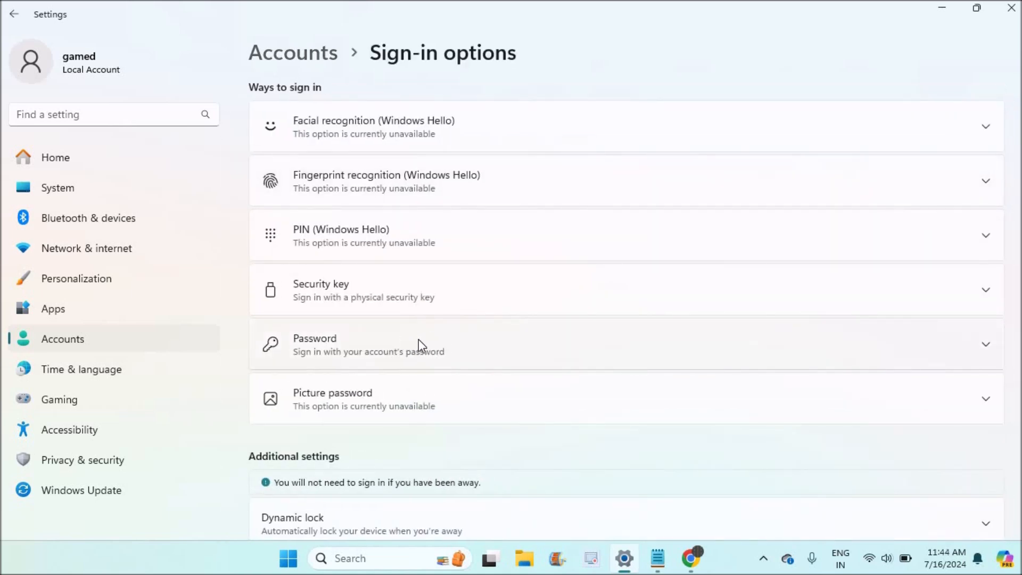
pyautogui.click(586, 344)
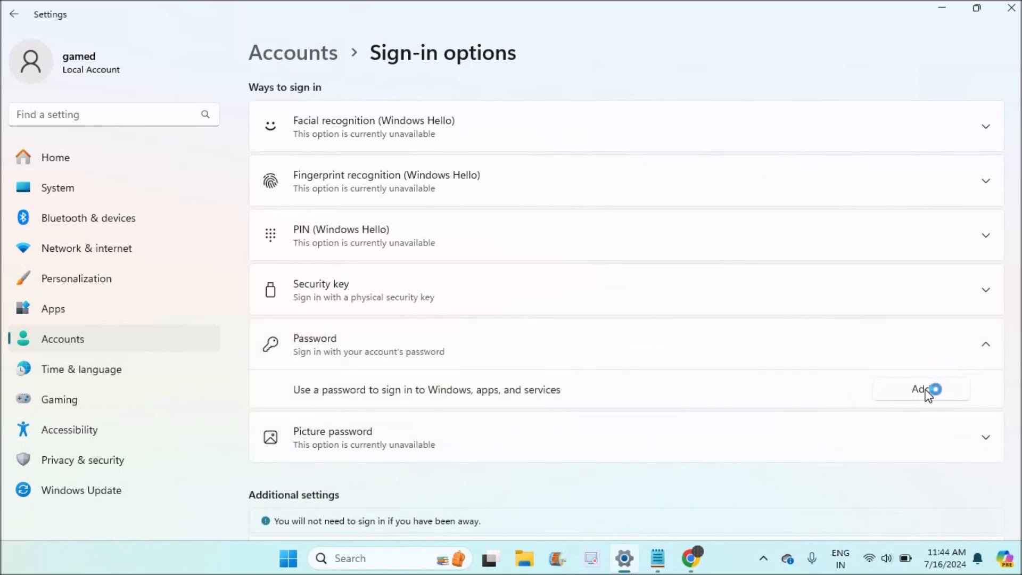
# Step: Start adding a password and enter the new password
pyautogui.click(922, 389)
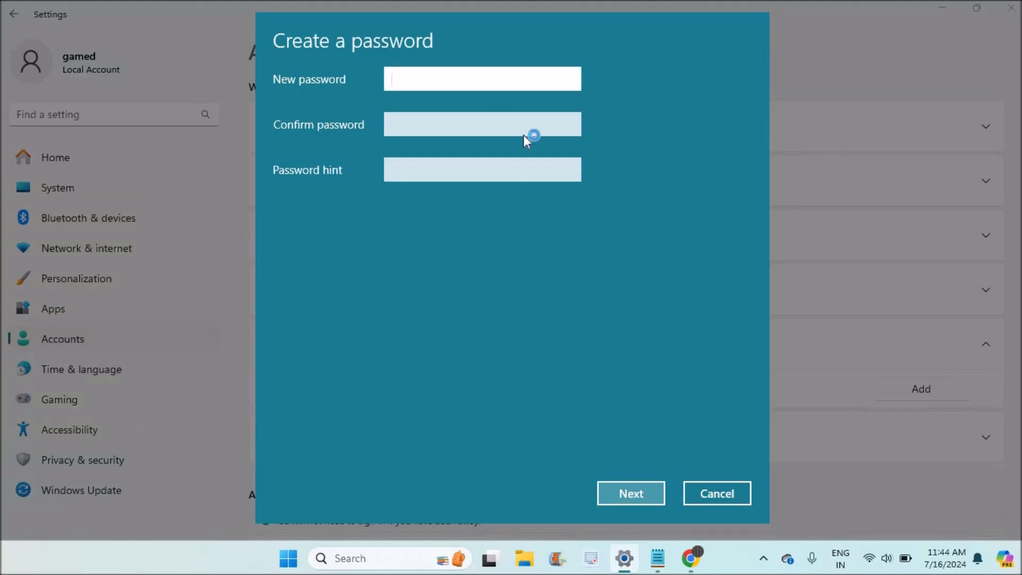
pyautogui.click(481, 78)
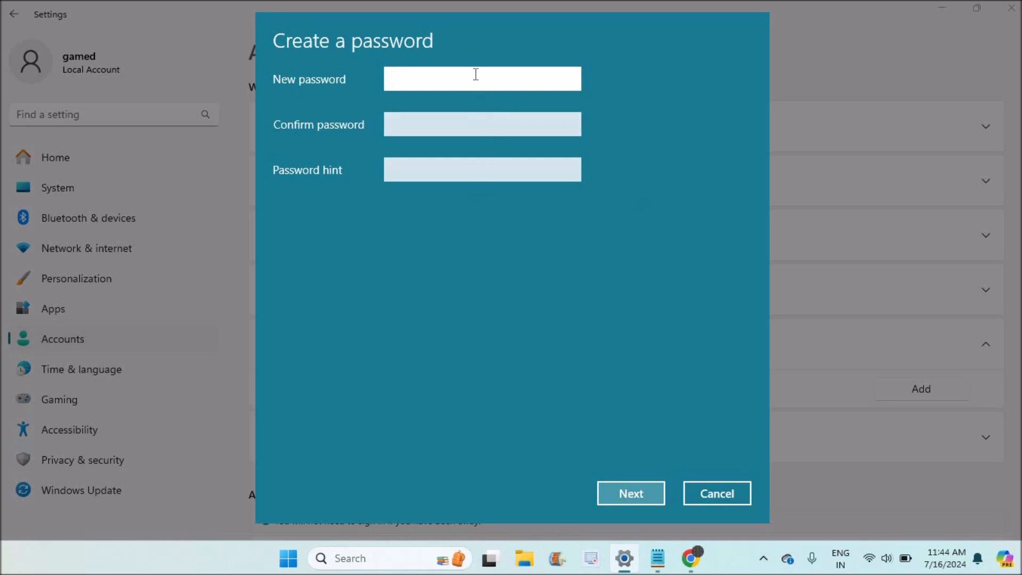
pyautogui.write('•')
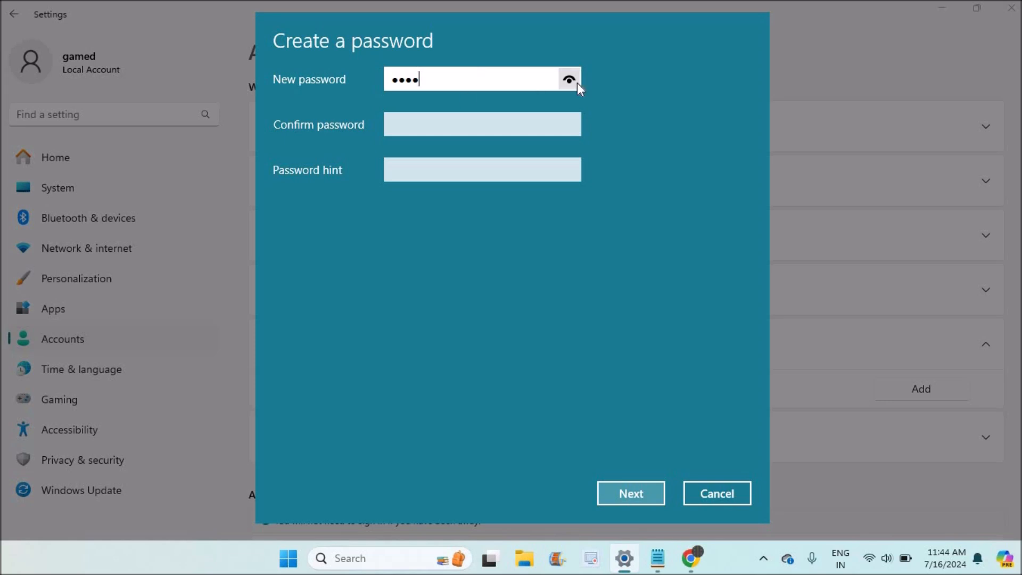
pyautogui.moveTo(516, 79)
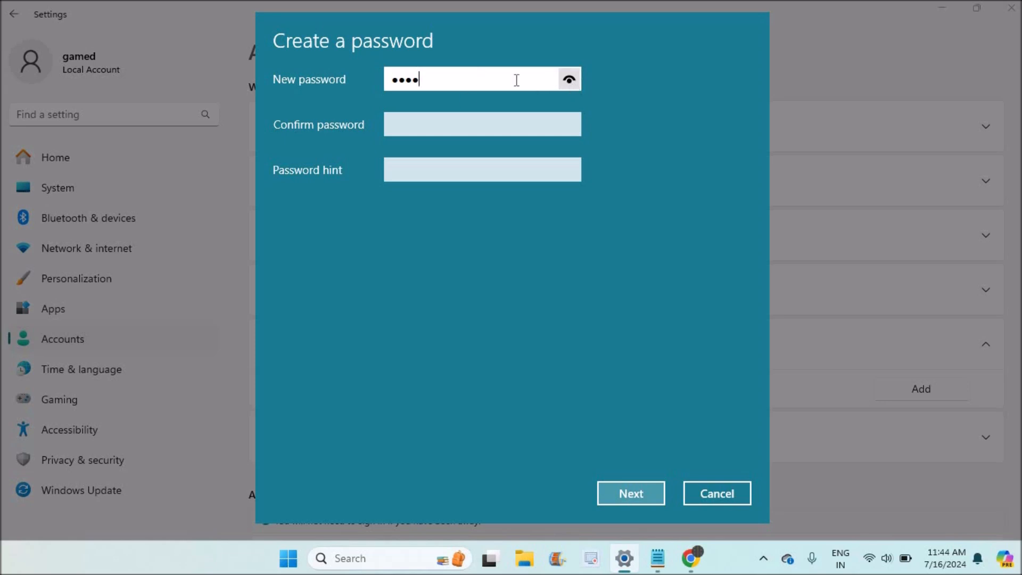
pyautogui.press('Backspace')
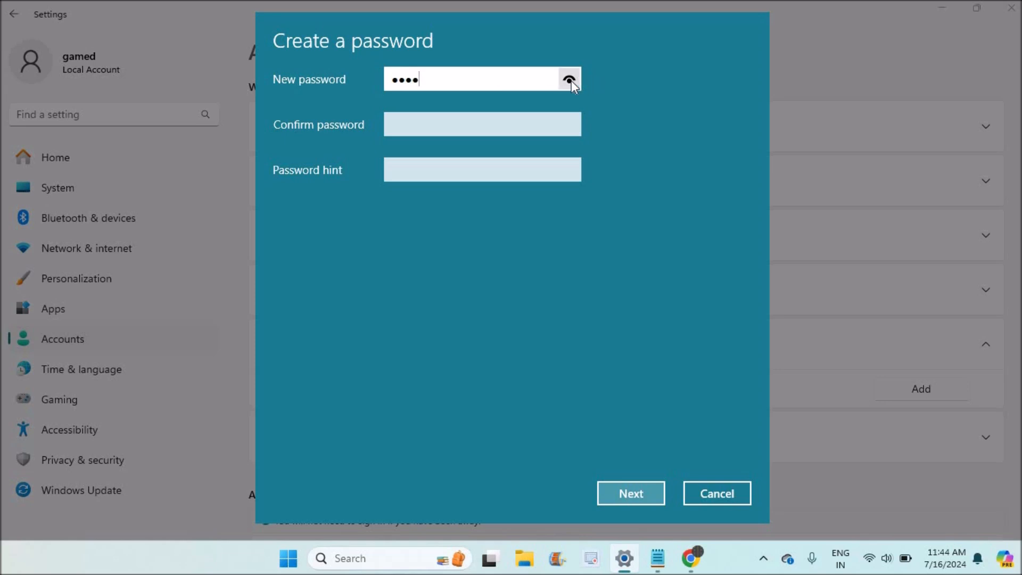
pyautogui.moveTo(441, 149)
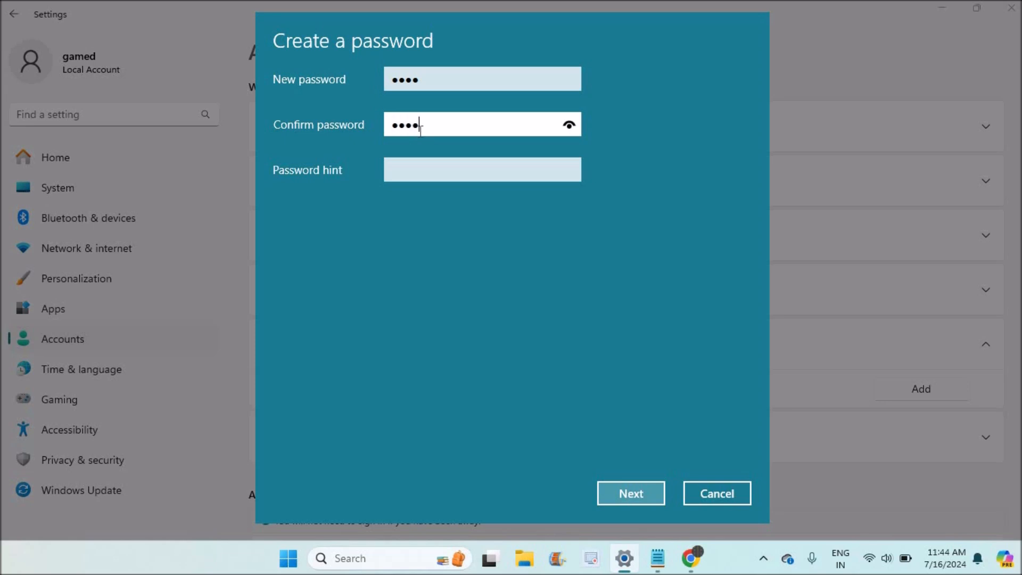
# Step: Set the password hint to 'series' and finish the password wizard
pyautogui.click(481, 169)
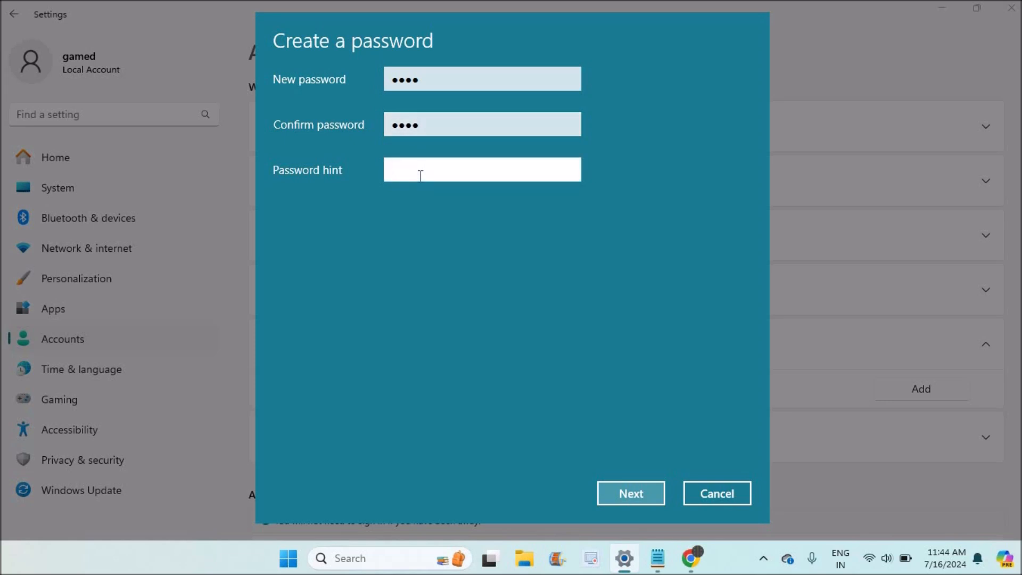
pyautogui.write('se')
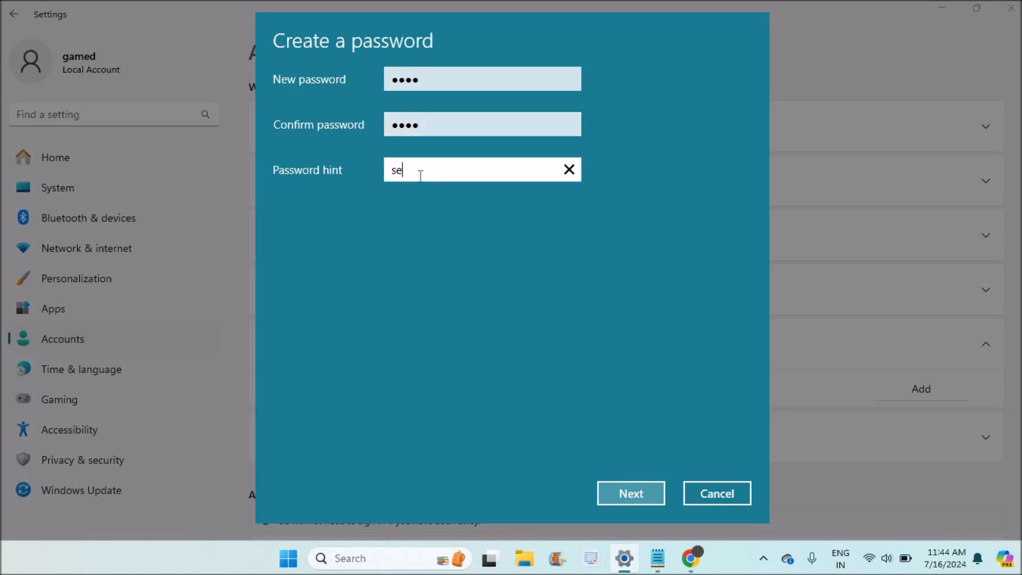
pyautogui.write('ries')
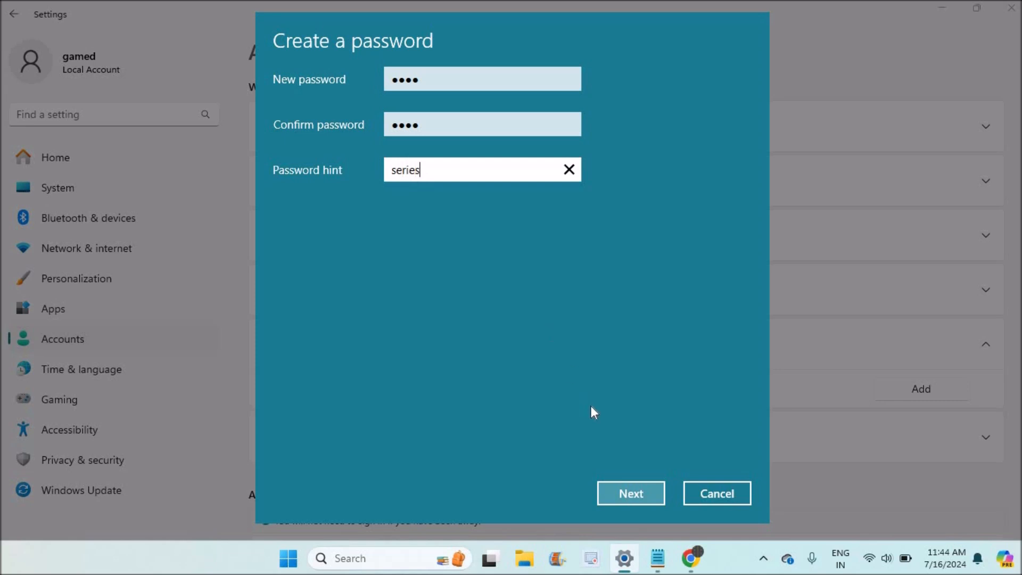
pyautogui.click(629, 493)
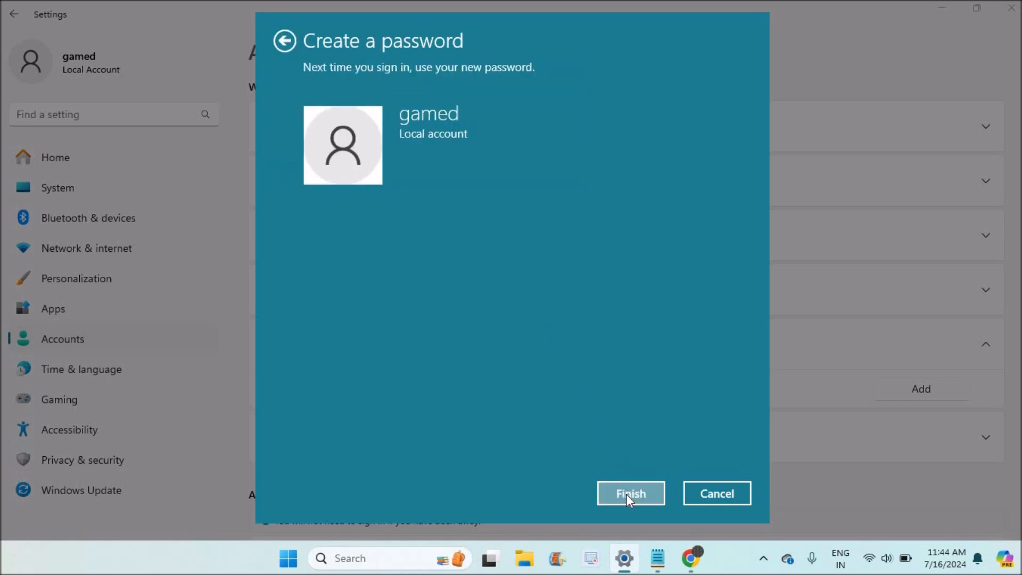
pyautogui.click(629, 494)
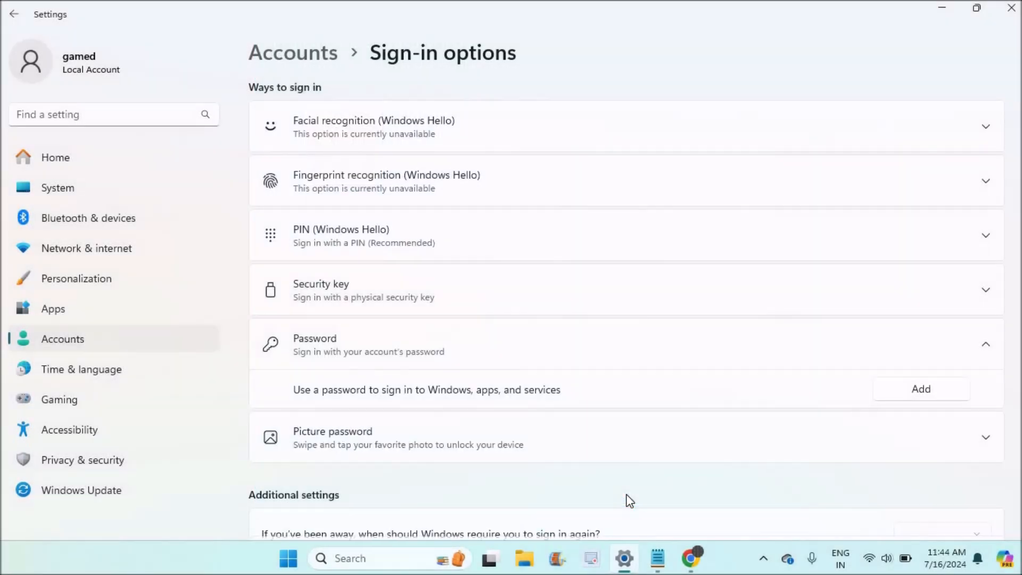